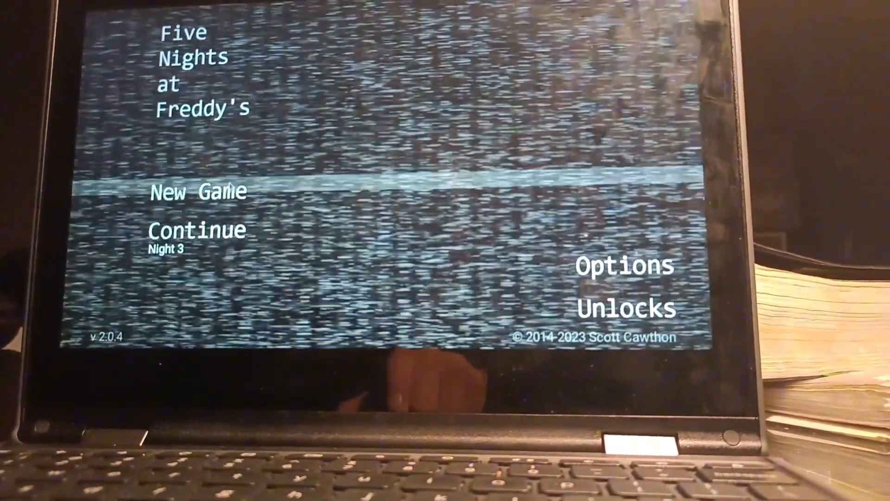
Choose New Game on the title screen, replacing the saved Night 3 progress
left_click(196, 191)
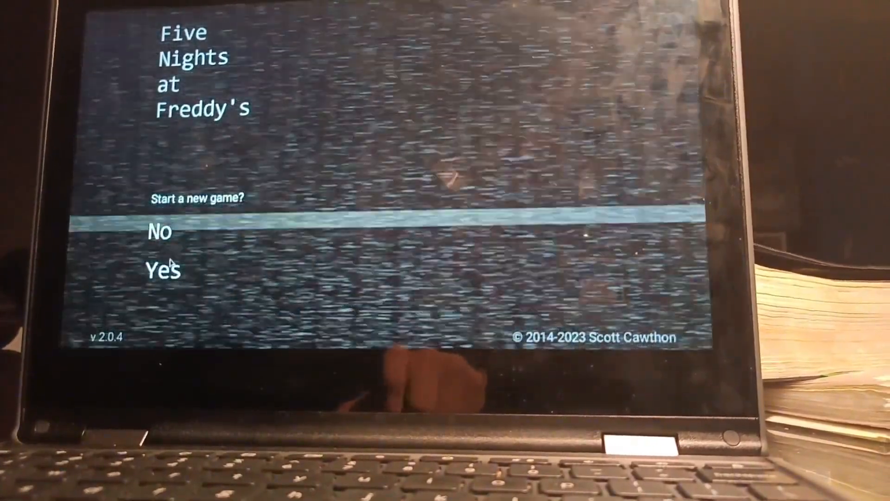
Confirm the new game to start Night 1 at 12 AM on the Show Stage feed
left_click(163, 270)
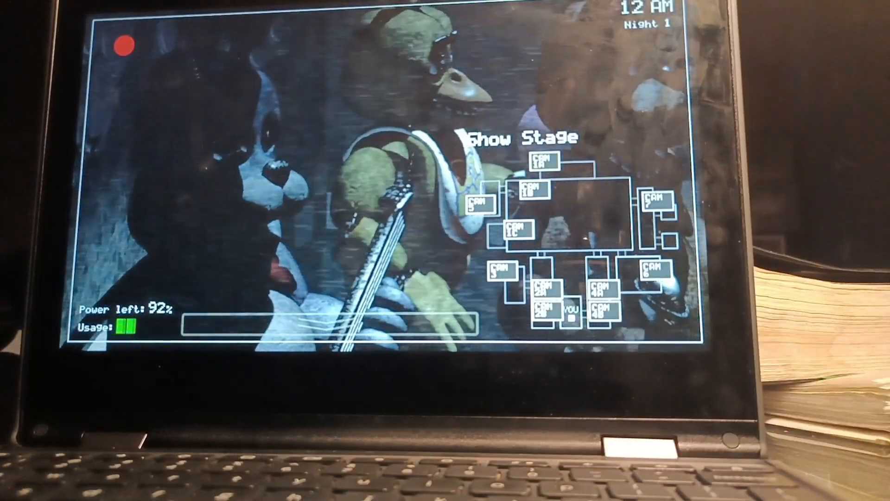
View the Dining Area camera (CAM 1B) and keep monitoring until 1 AM
left_click(539, 162)
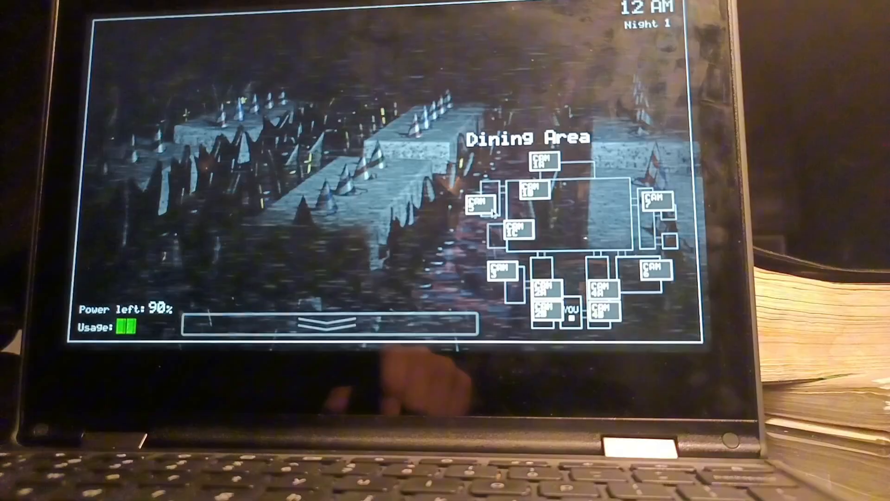
left_click(480, 207)
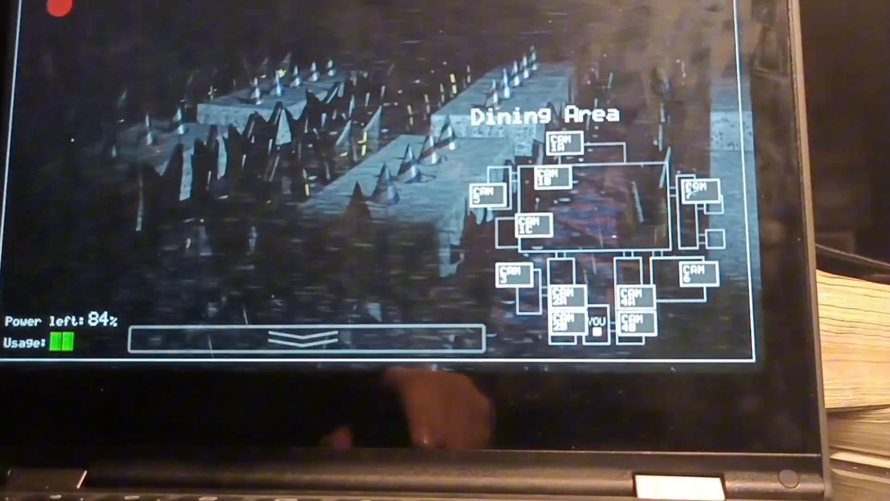
left_click(634, 318)
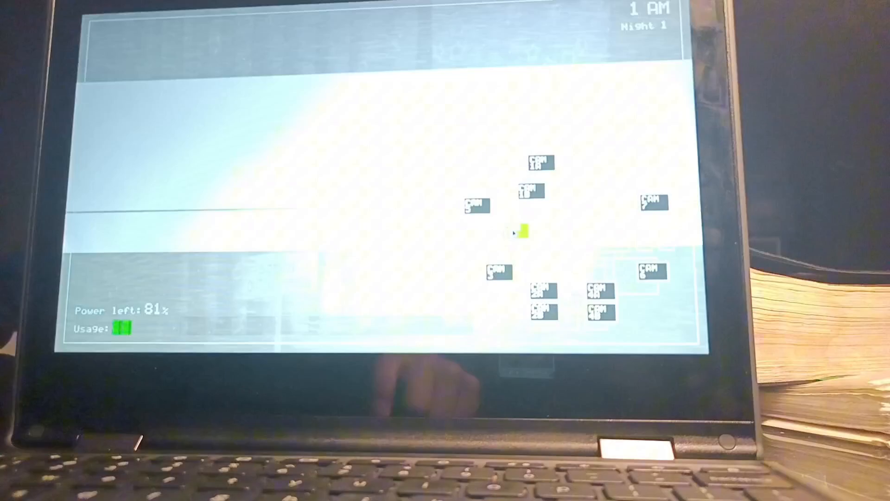
Switch camera feeds and return to the office view by 4 AM with 49% power
left_click(515, 232)
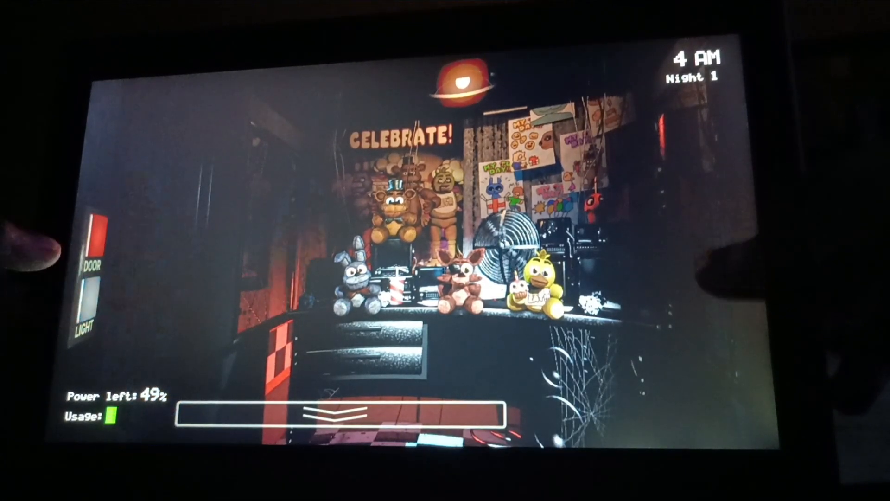
Raise the tablet and view CAM 2A, West Hall, at 41% power
left_click(584, 387)
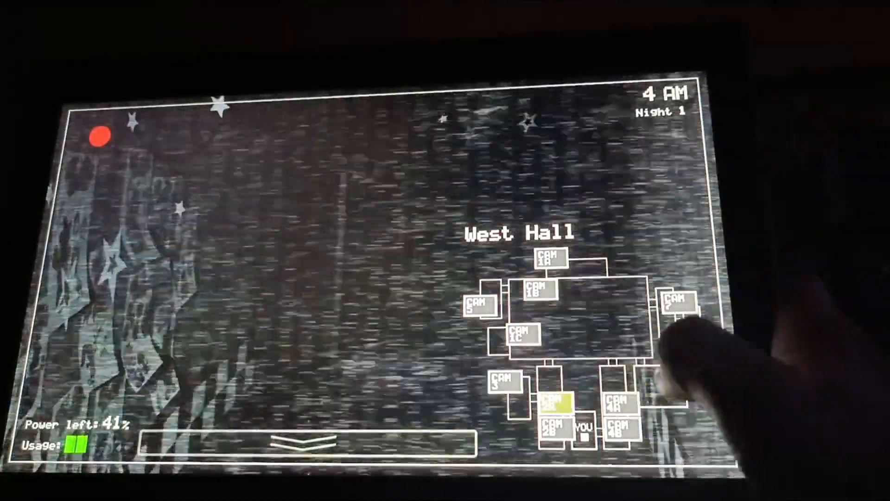
Check Backstage and Supply Closet cameras, then lower the tablet as 5 AM arrives
left_click(545, 259)
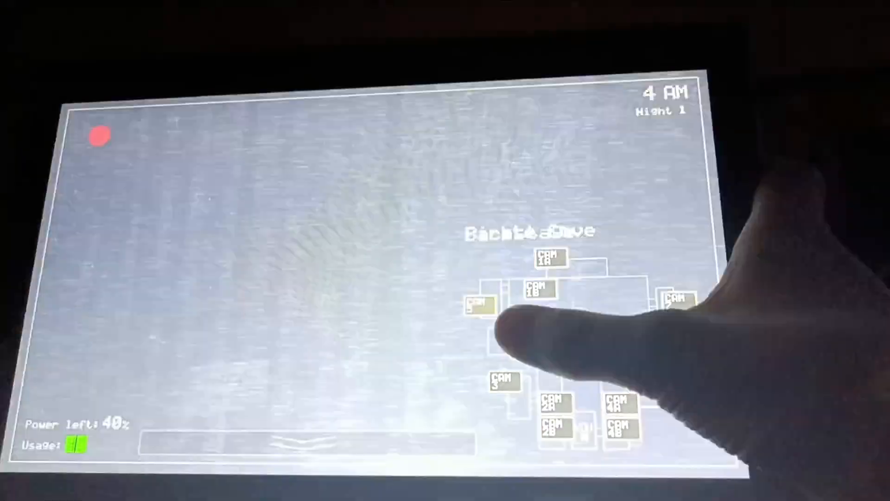
left_click(504, 379)
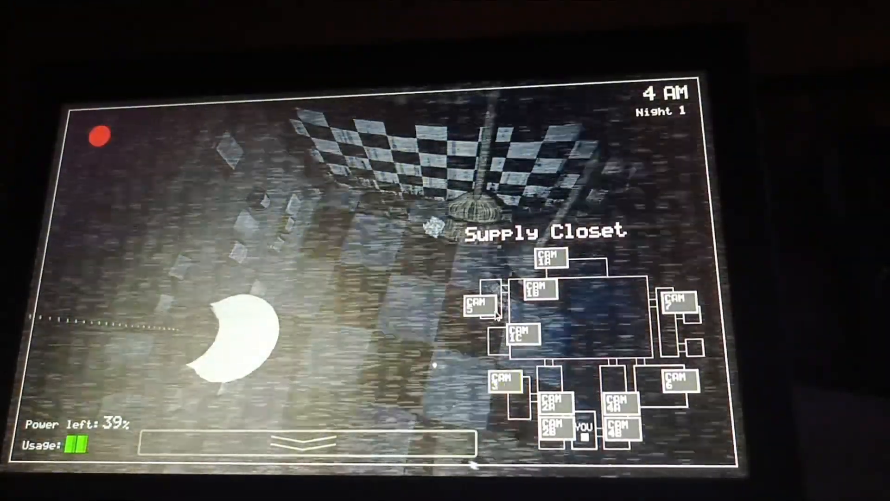
left_click(479, 298)
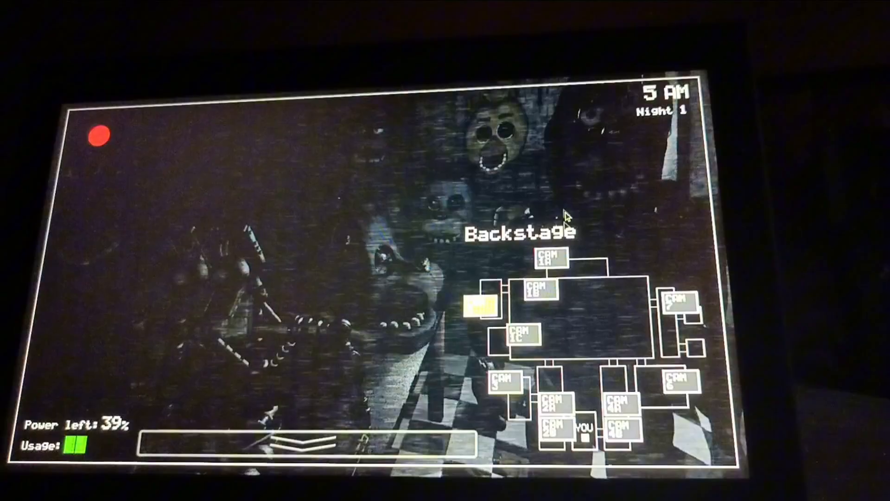
left_click(480, 304)
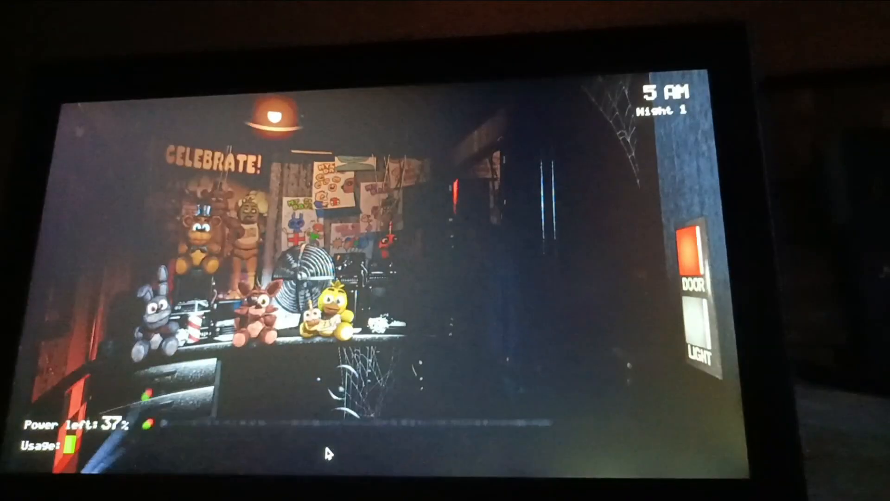
Raise the tablet and view CAM 2B, W. Hall Corner, at 35% power
left_click(326, 451)
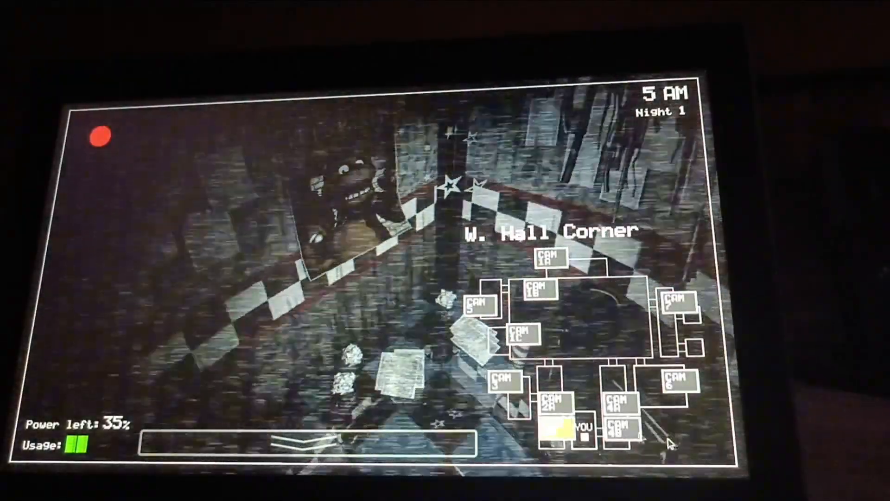
Cycle through E. Hall Corner, Restrooms and W. Hall Corner cameras until power hits 27%
left_click(622, 432)
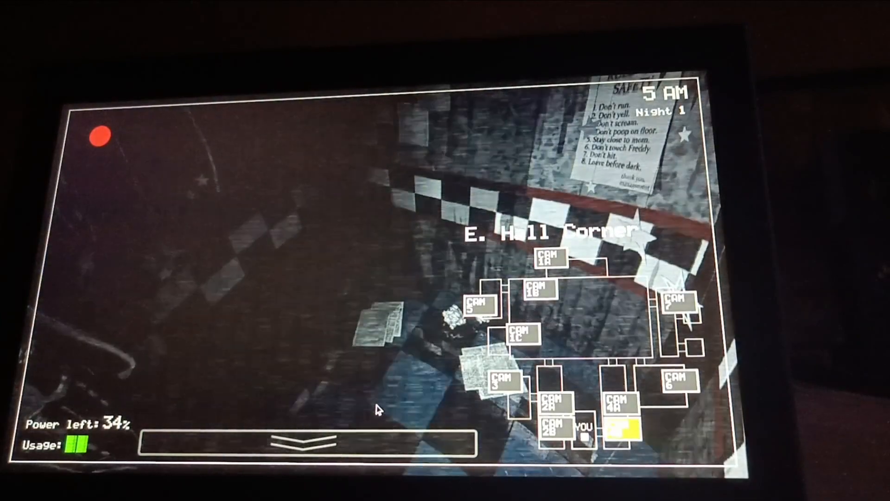
left_click(307, 443)
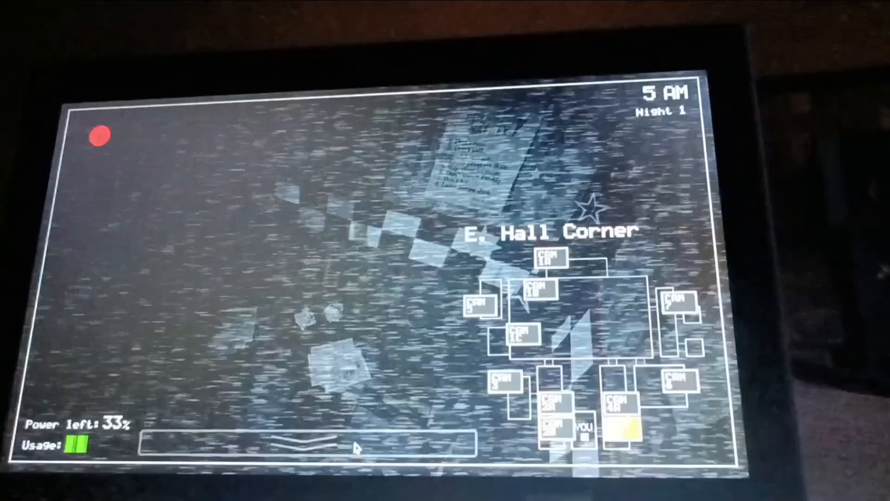
left_click(548, 429)
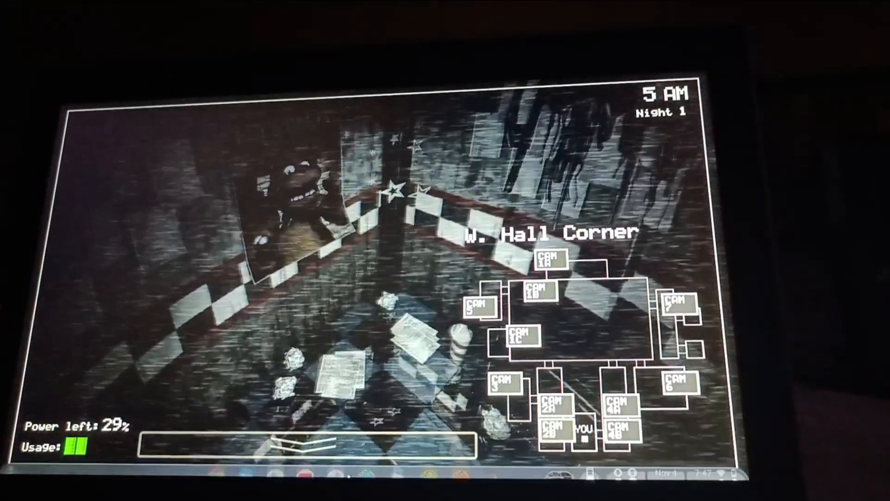
left_click(307, 443)
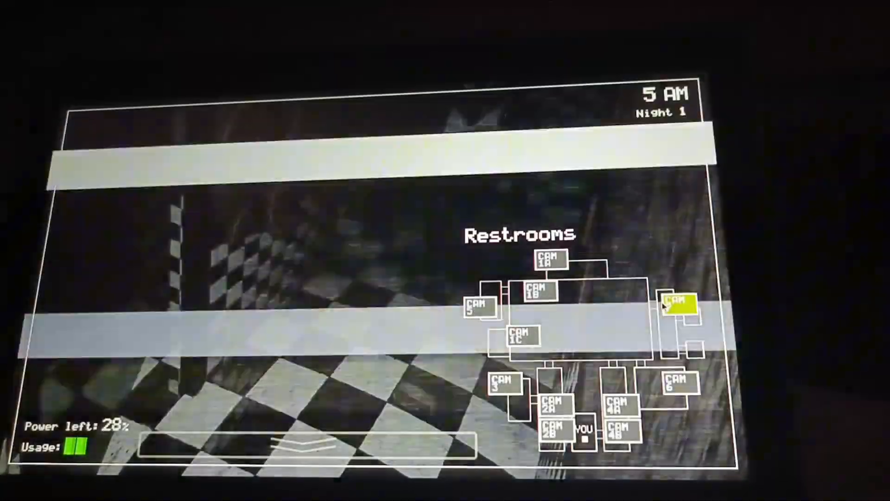
left_click(678, 301)
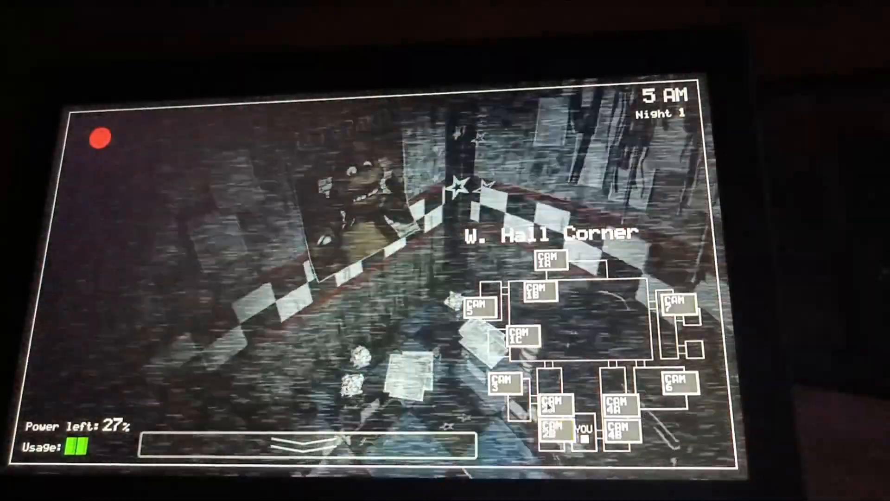